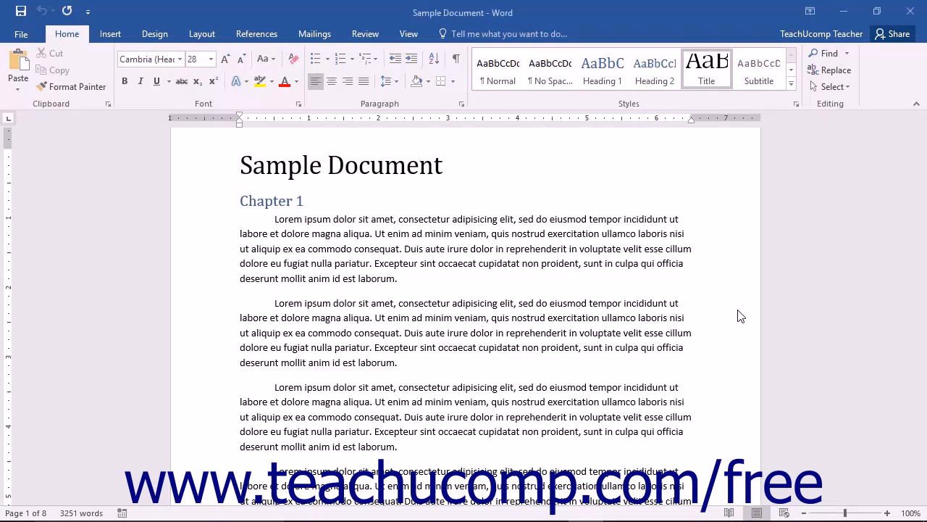
mouse_move(739, 310)
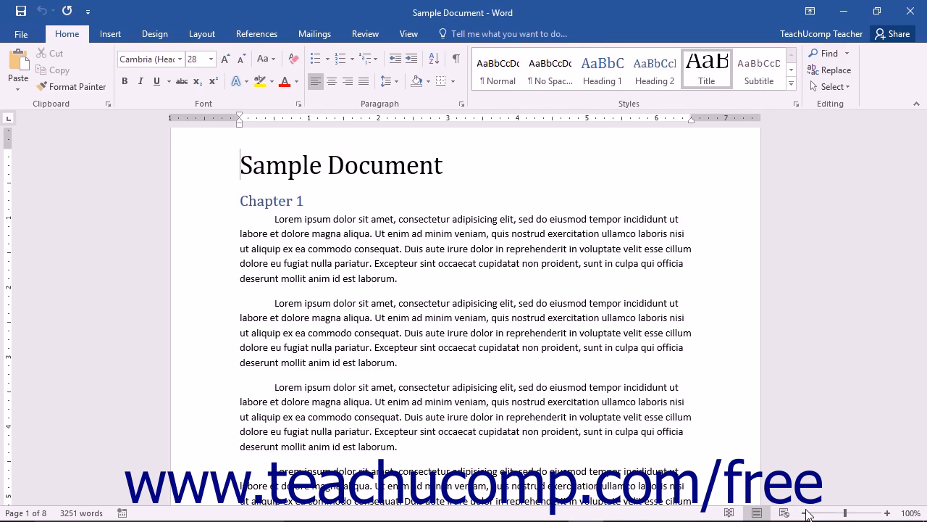
mouse_move(731, 513)
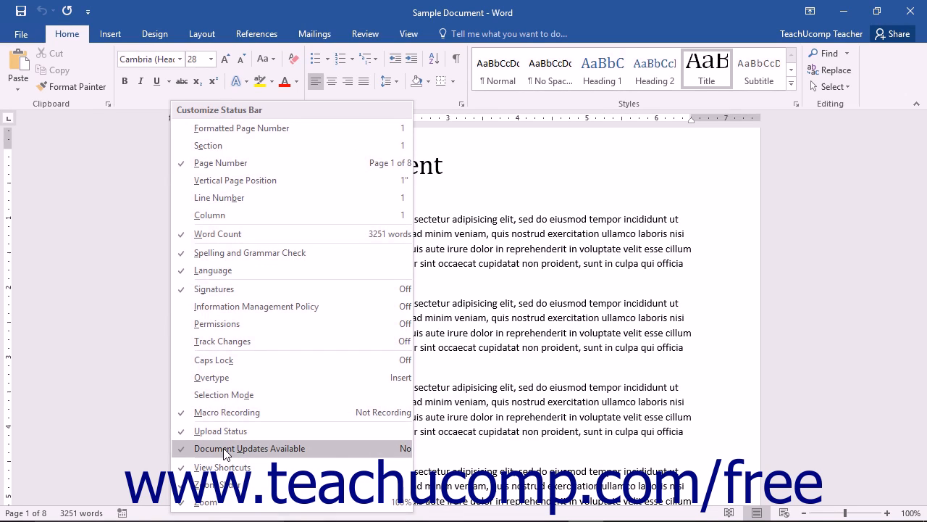
mouse_move(249, 252)
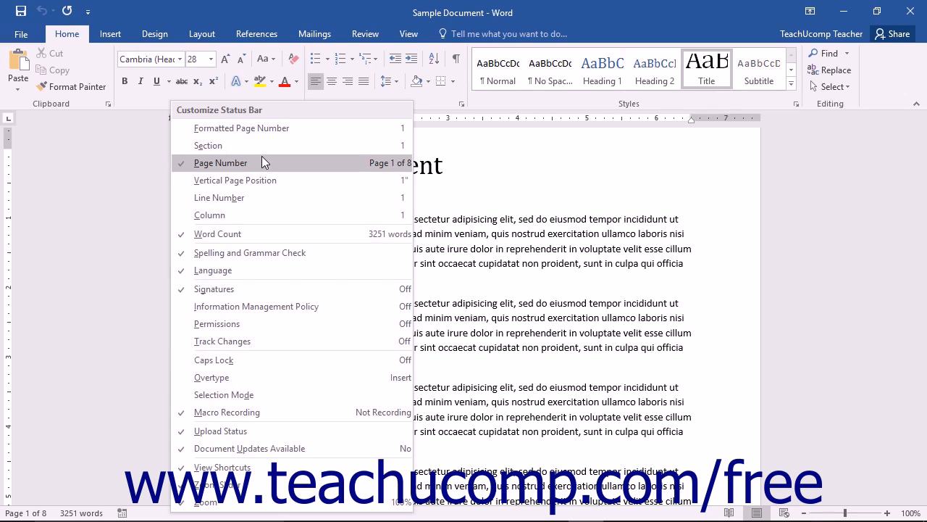
mouse_move(243, 233)
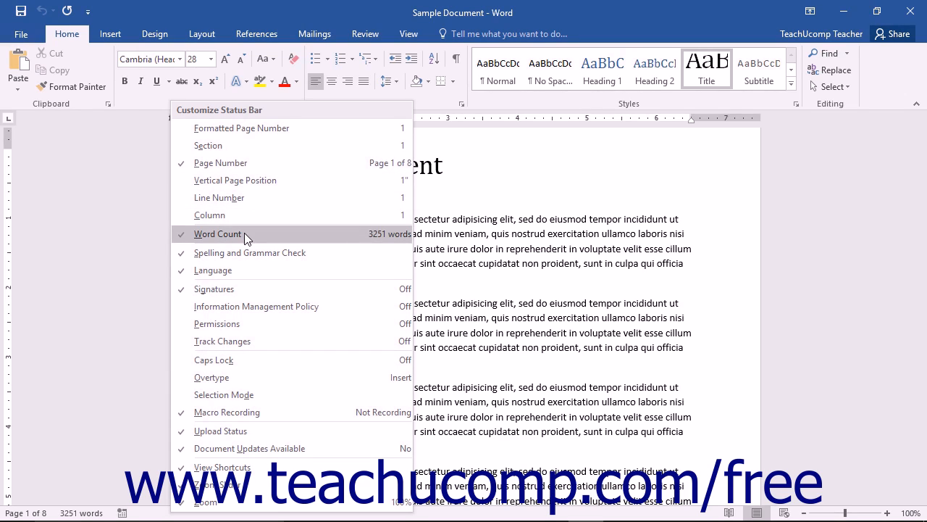
mouse_move(253, 197)
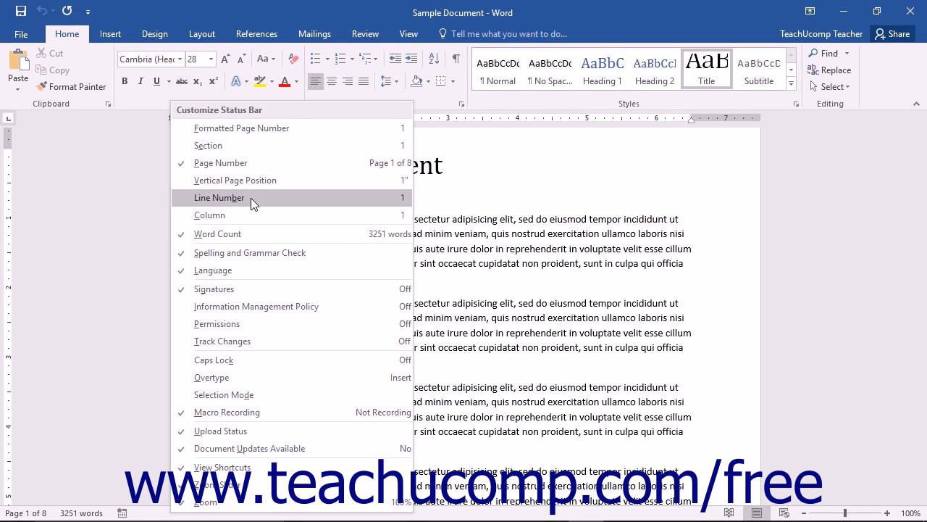
mouse_move(246, 233)
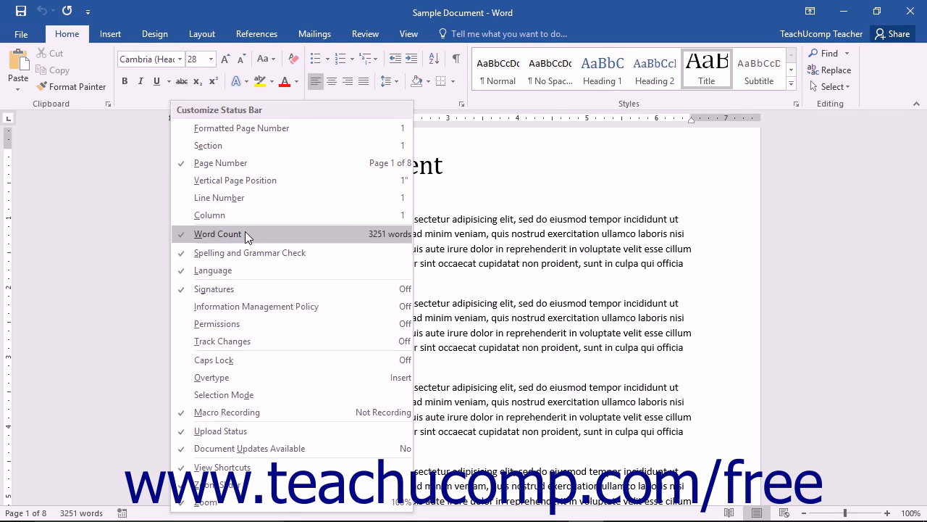